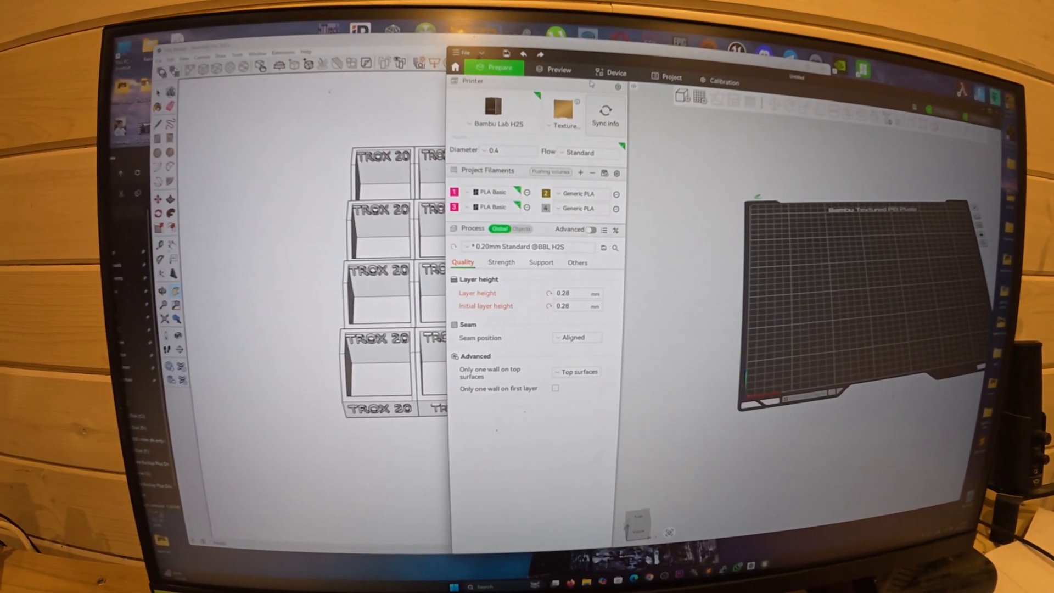
# Step: Slice the 16-box TROX plate and review the print time and filament estimates in Preview
pyautogui.click(616, 70)
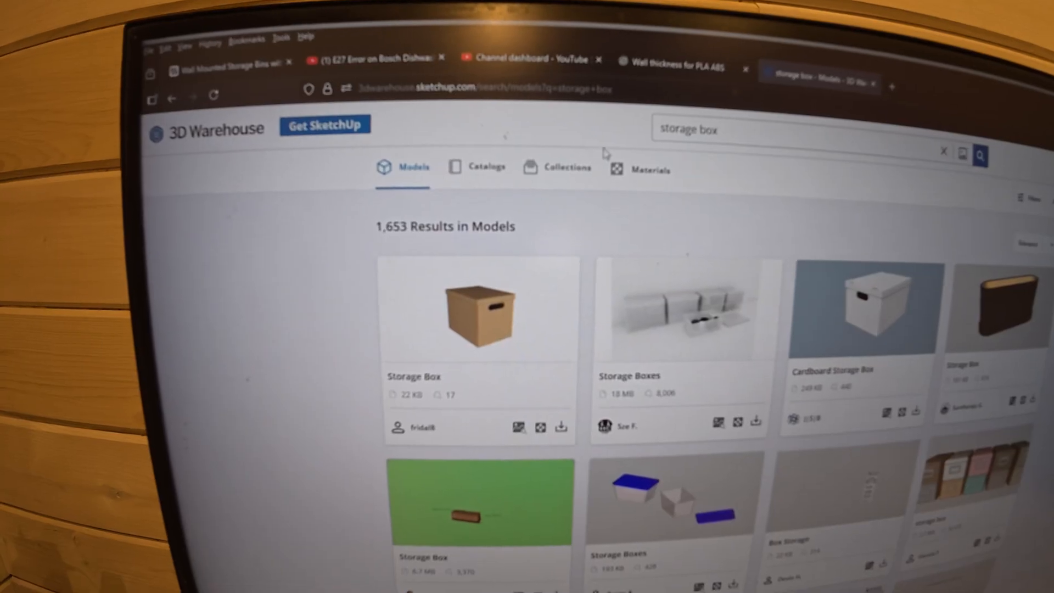
pyautogui.scroll(-3)
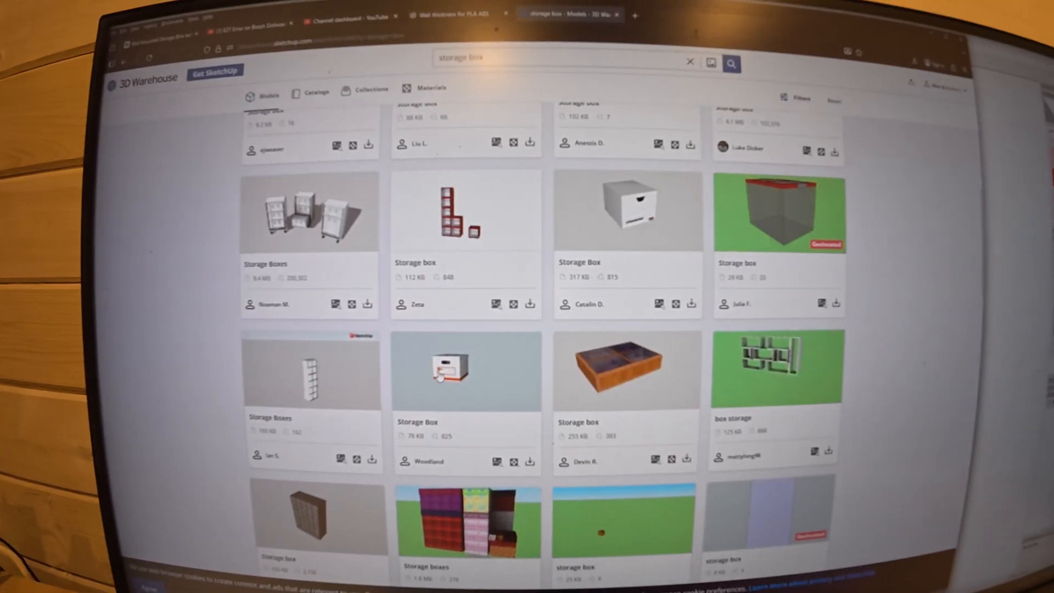
pyautogui.scroll(-3)
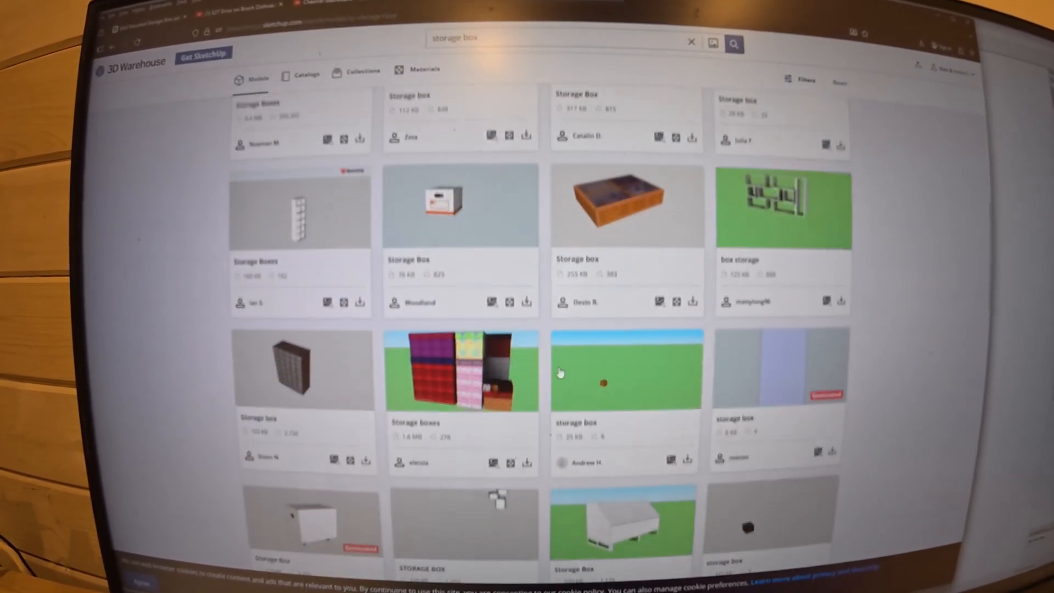
pyautogui.scroll(-3)
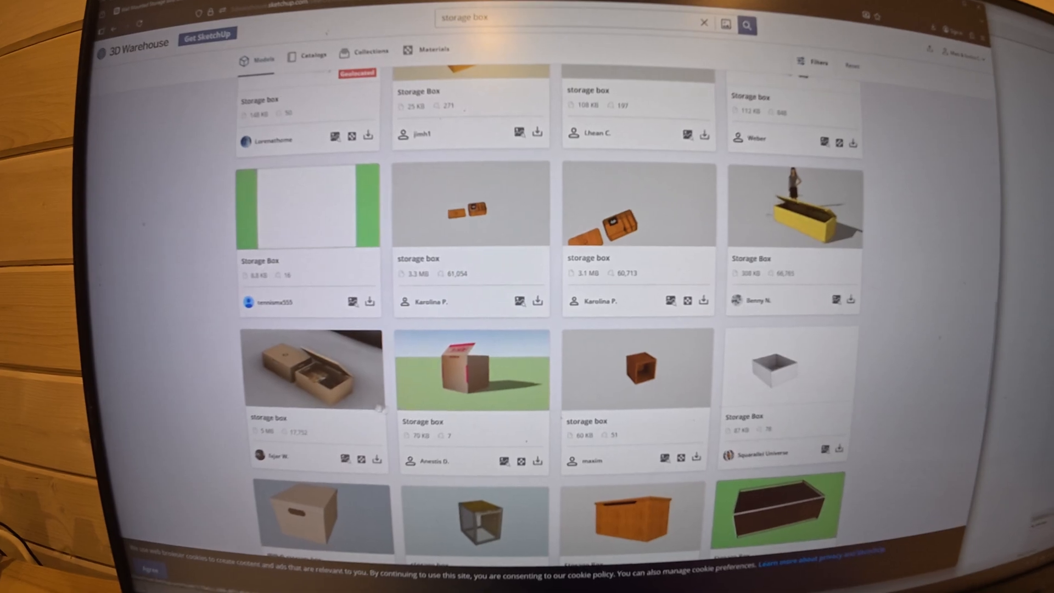
pyautogui.scroll(-3)
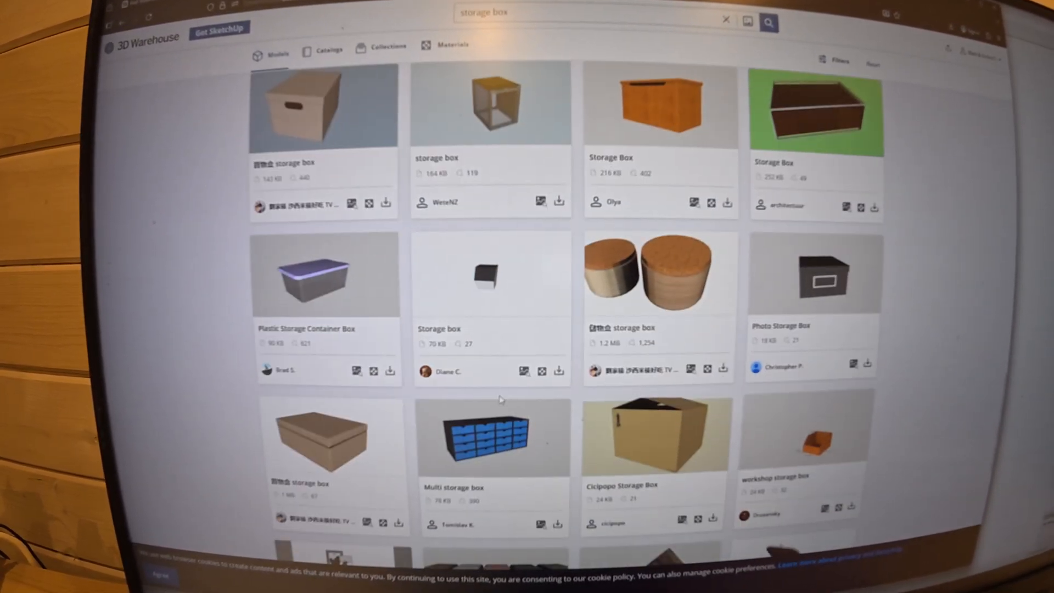
pyautogui.scroll(-3)
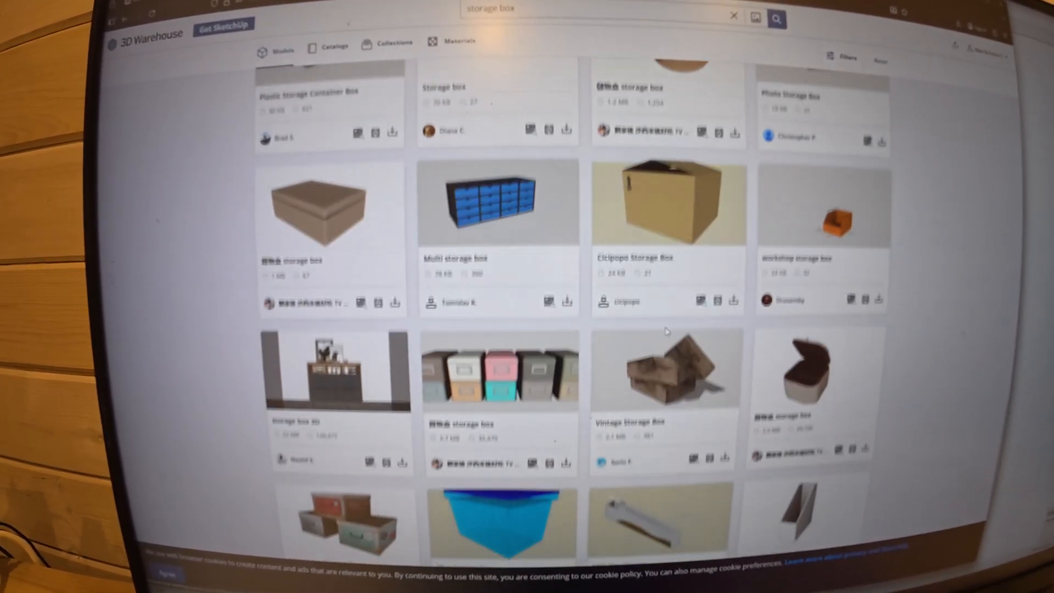
pyautogui.scroll(-3)
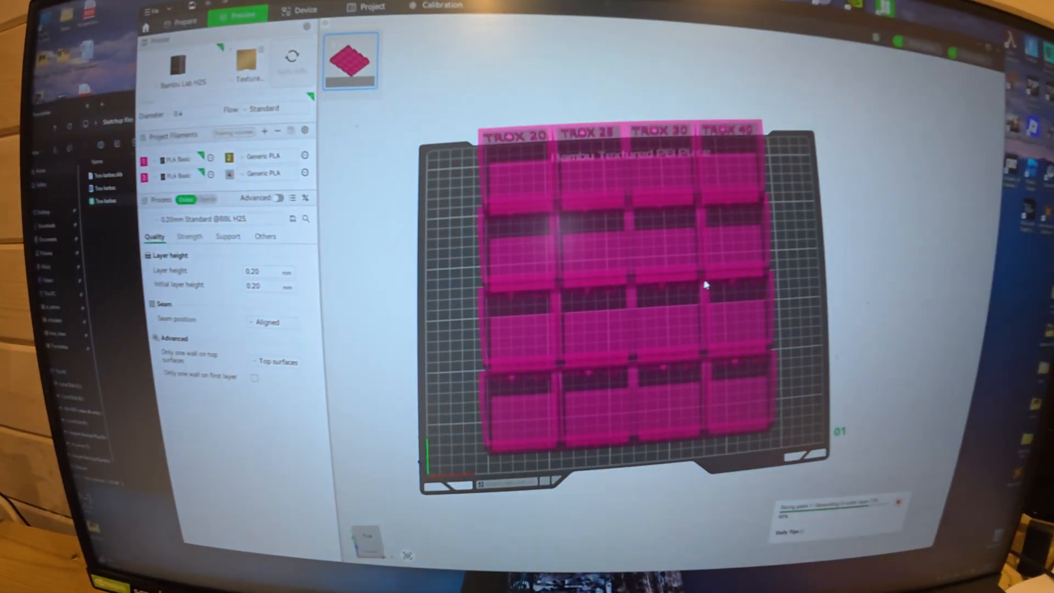
pyautogui.click(231, 15)
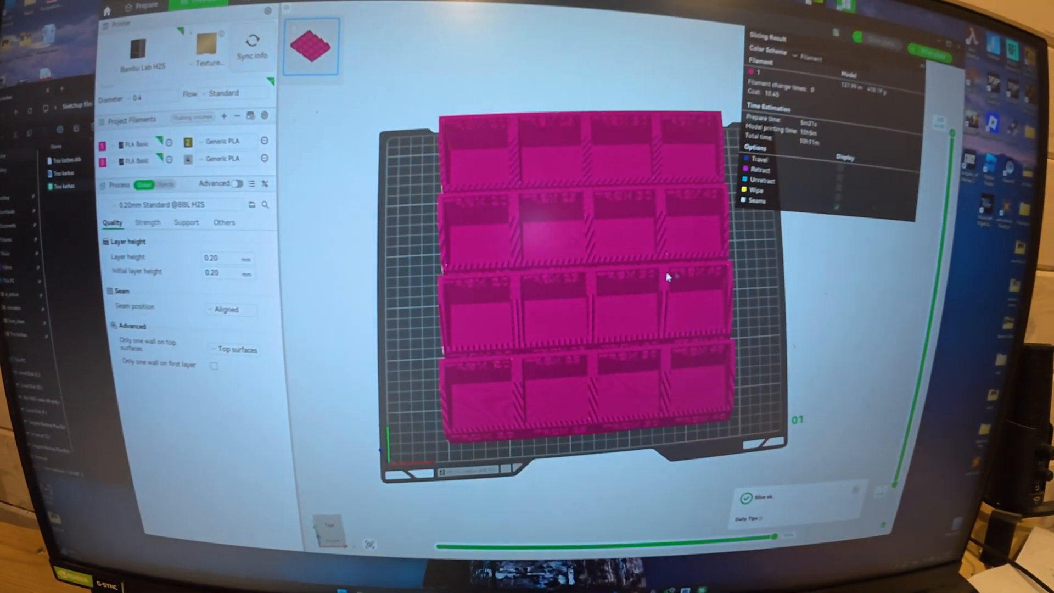